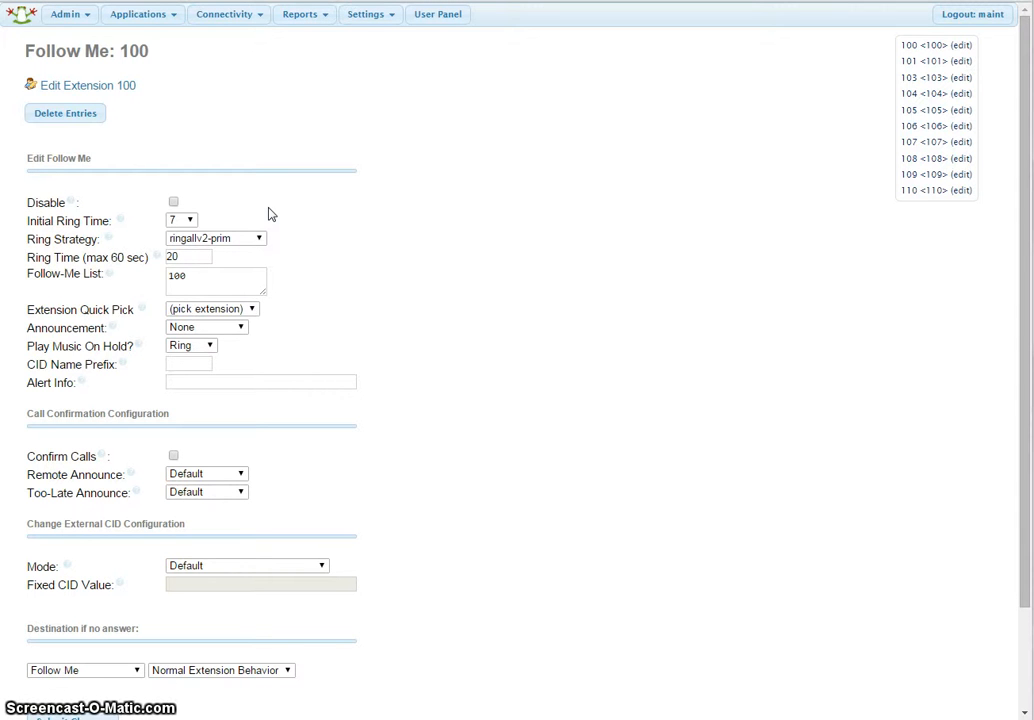
Set Initial Ring Time to 0 and Ring Time to 60 seconds.
left_click(180, 220)
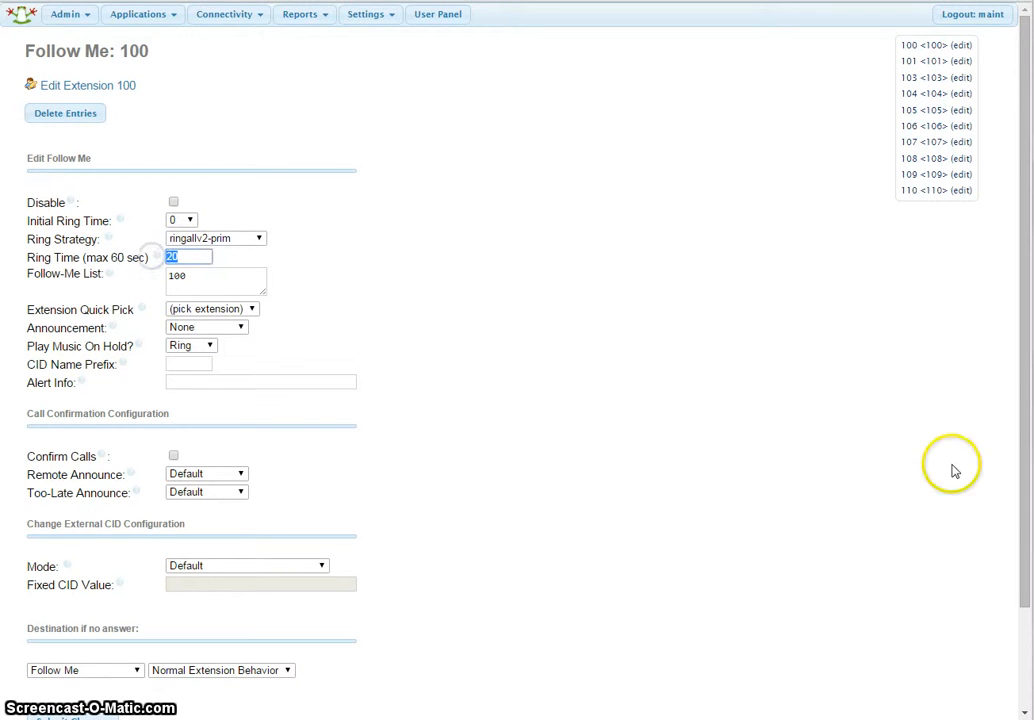
type("60")
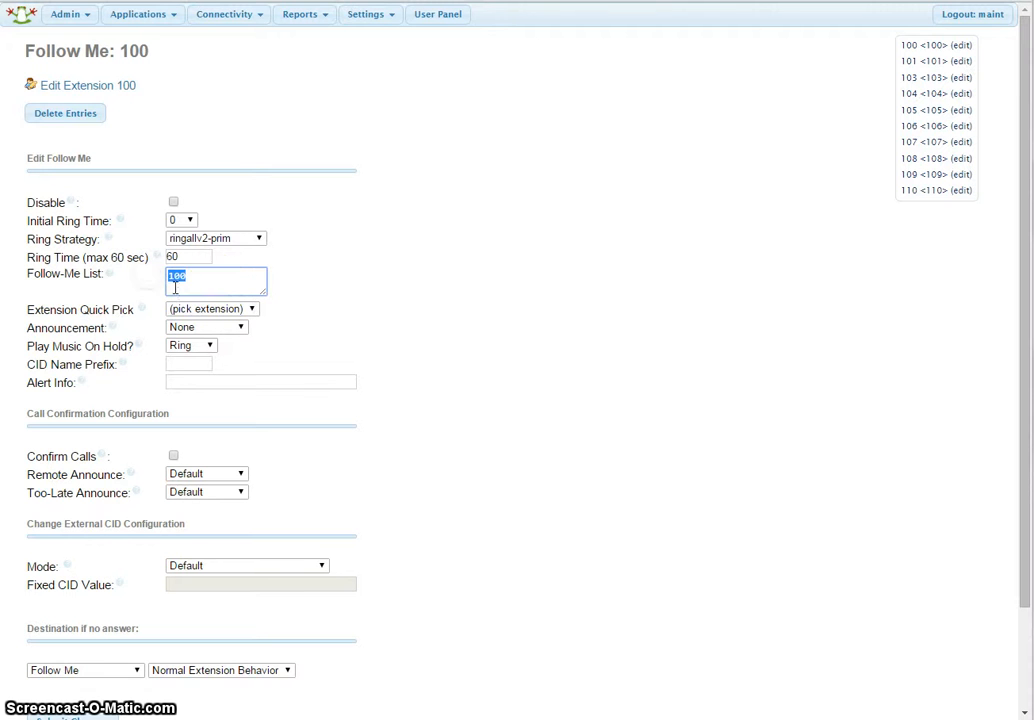
mouse_move(224, 286)
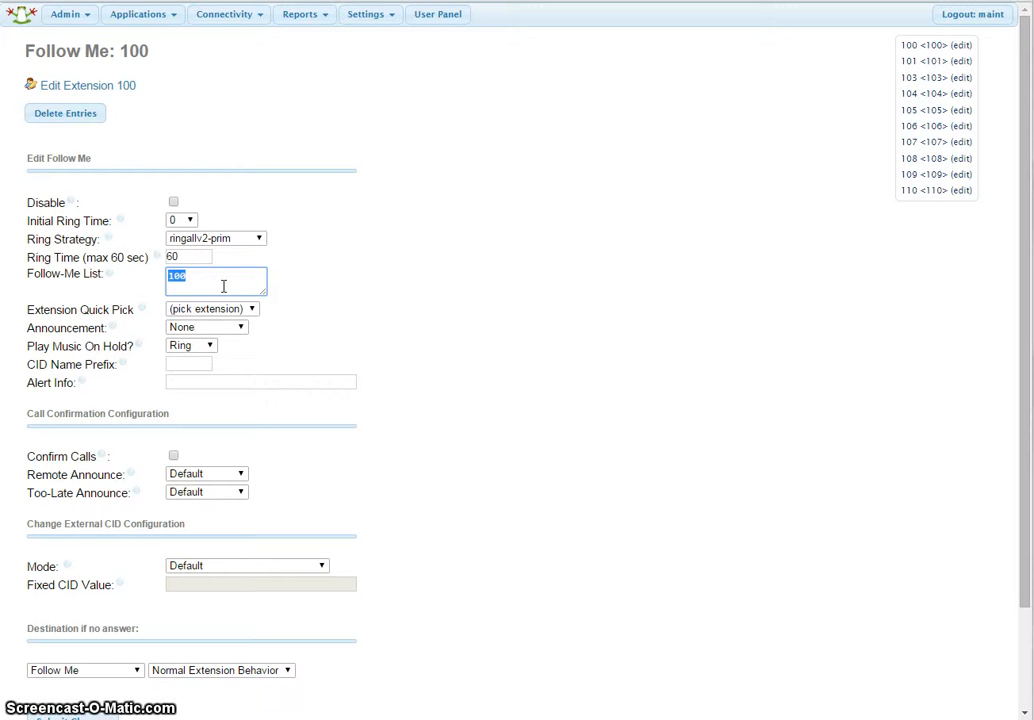
Enter the cell number as 1NXXXX# in the Follow-Me List in place of 100.
type("1")
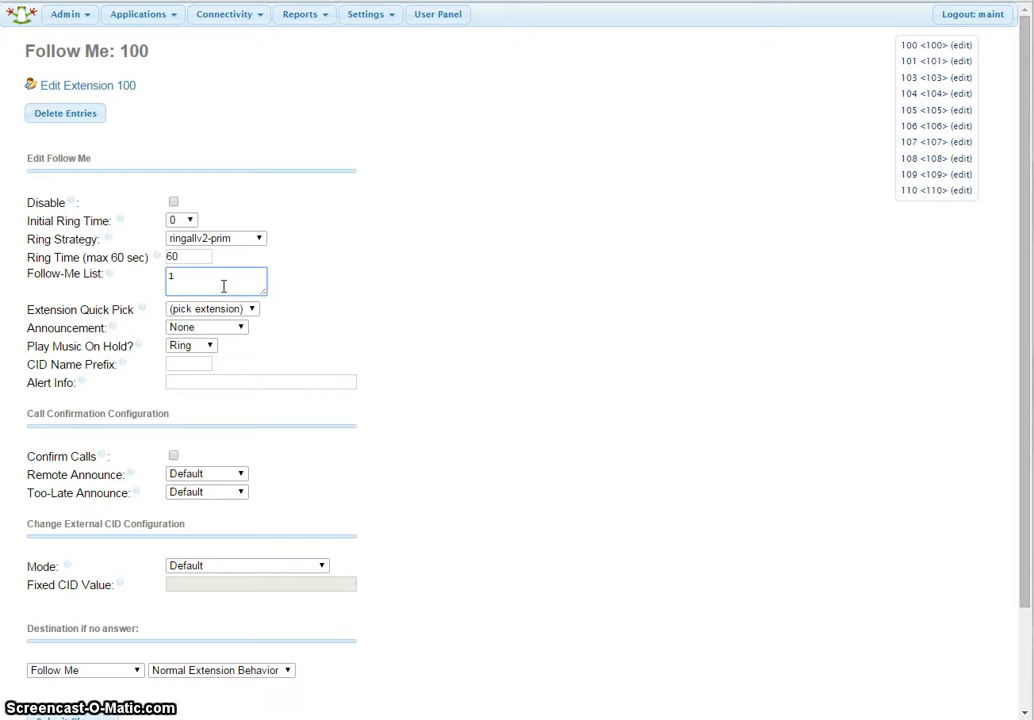
type("NXXNX")
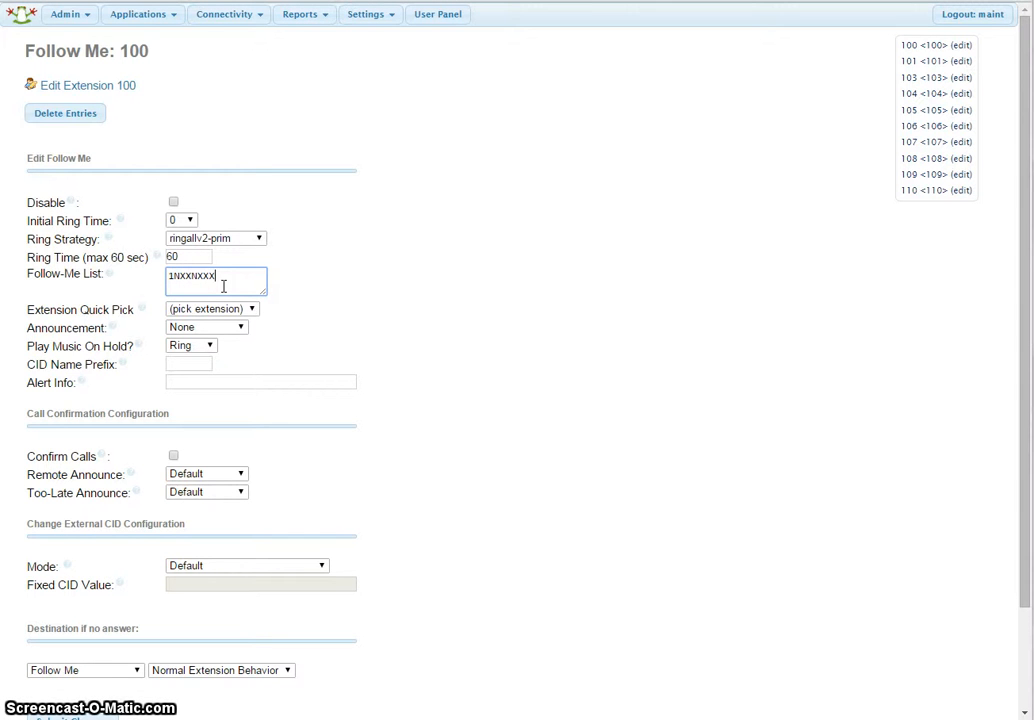
type("XX")
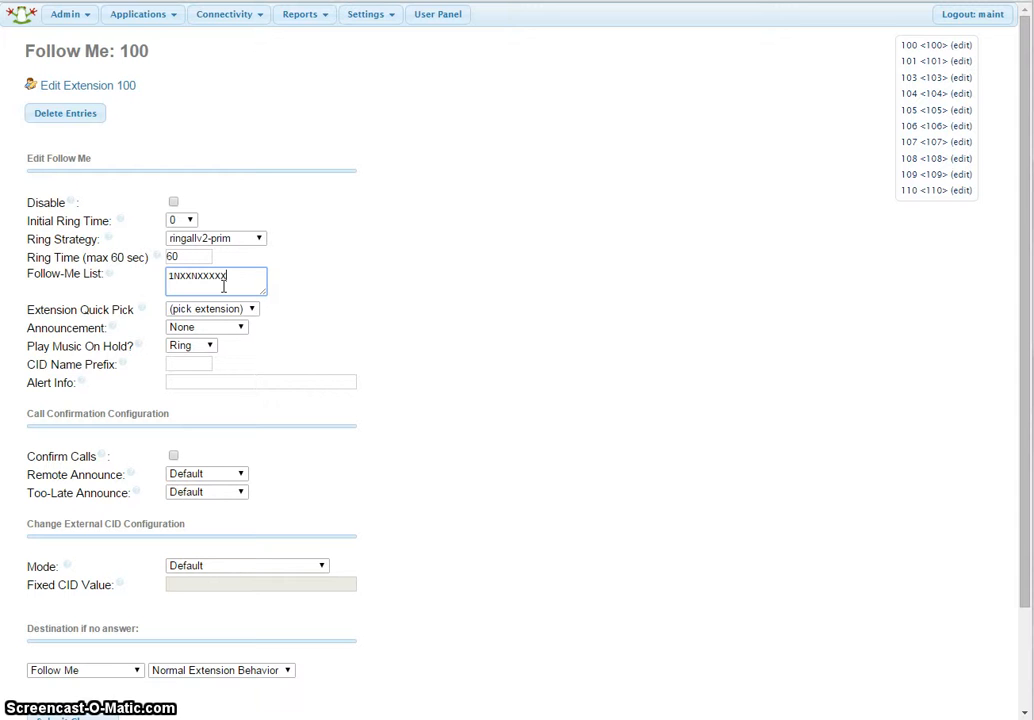
type("#")
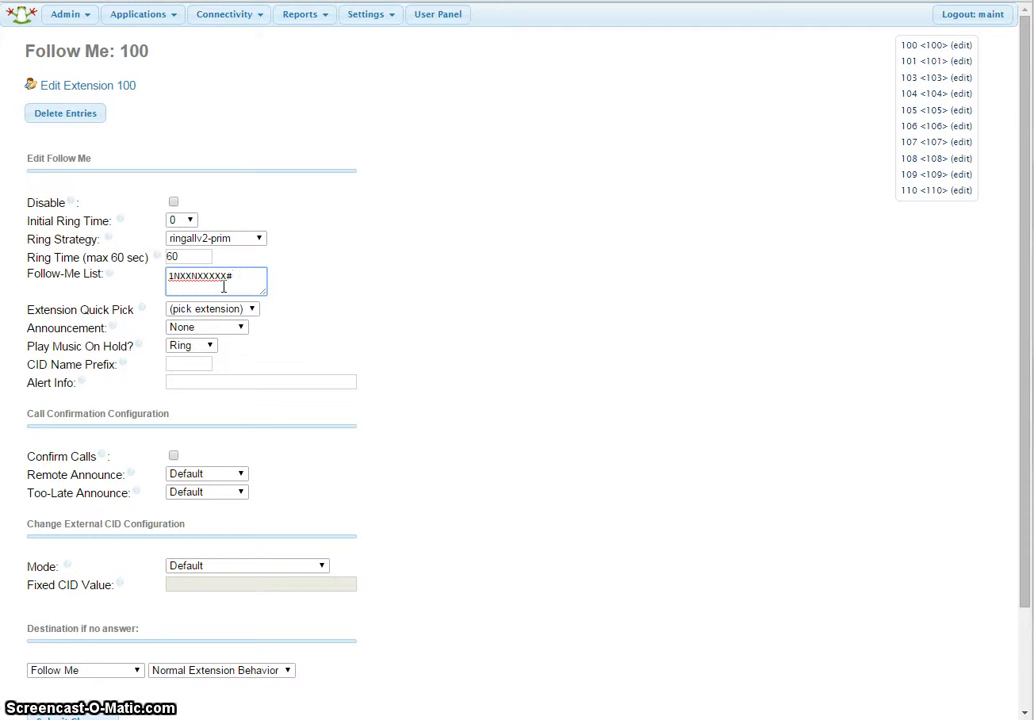
left_click(216, 276)
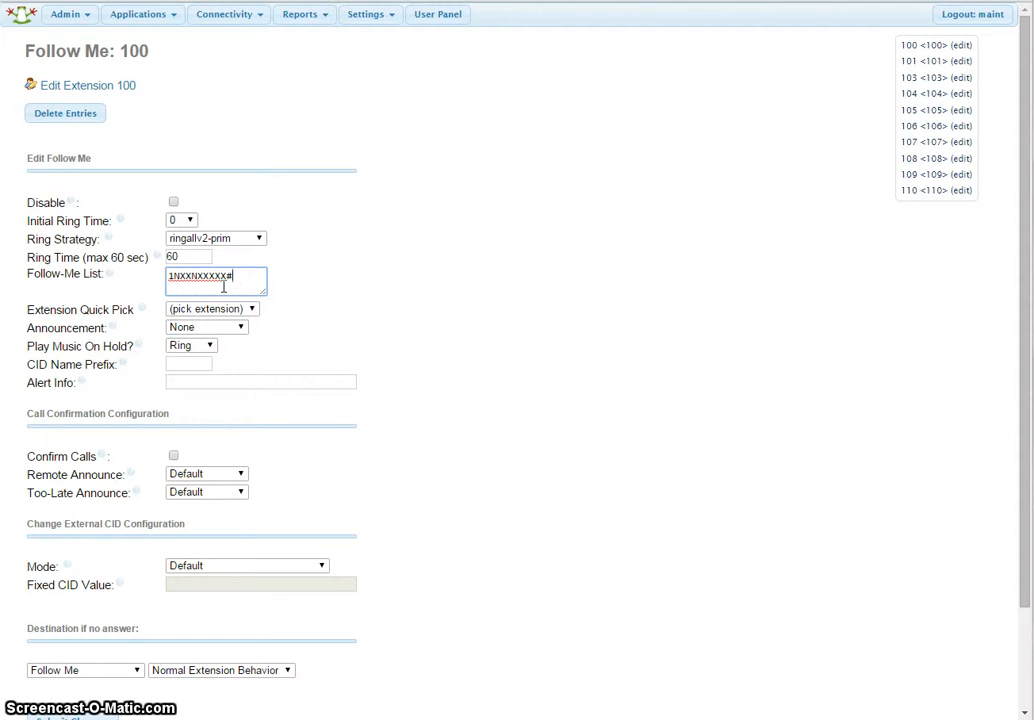
Scroll to the bottom of the Follow Me form to reach Submit Changes.
scroll("down", 3)
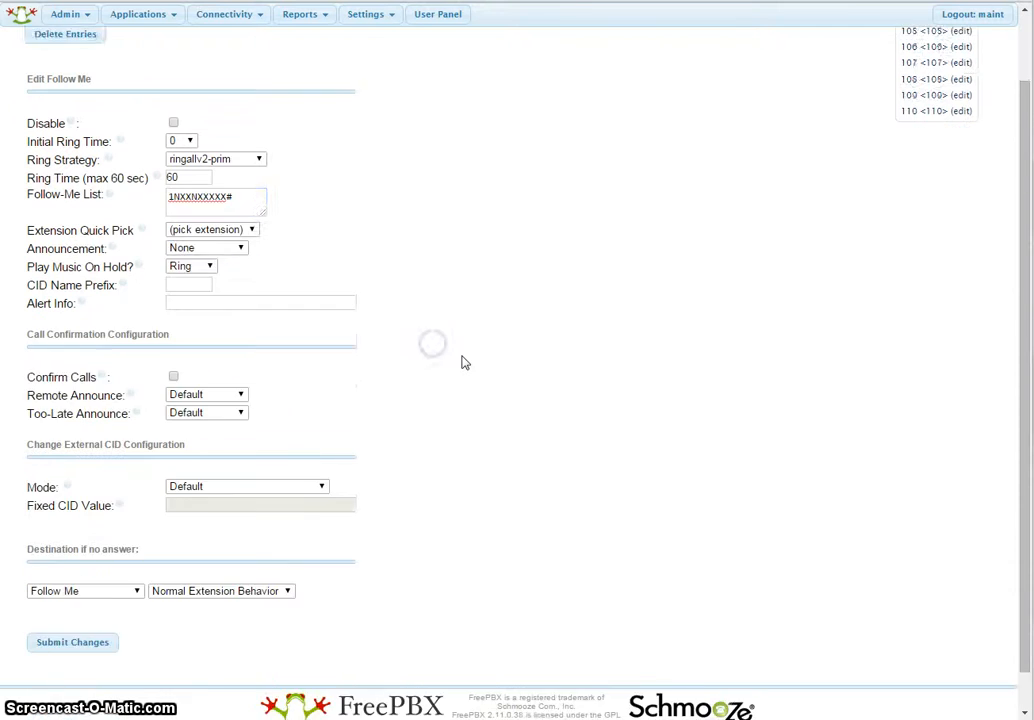
scroll("down", 3)
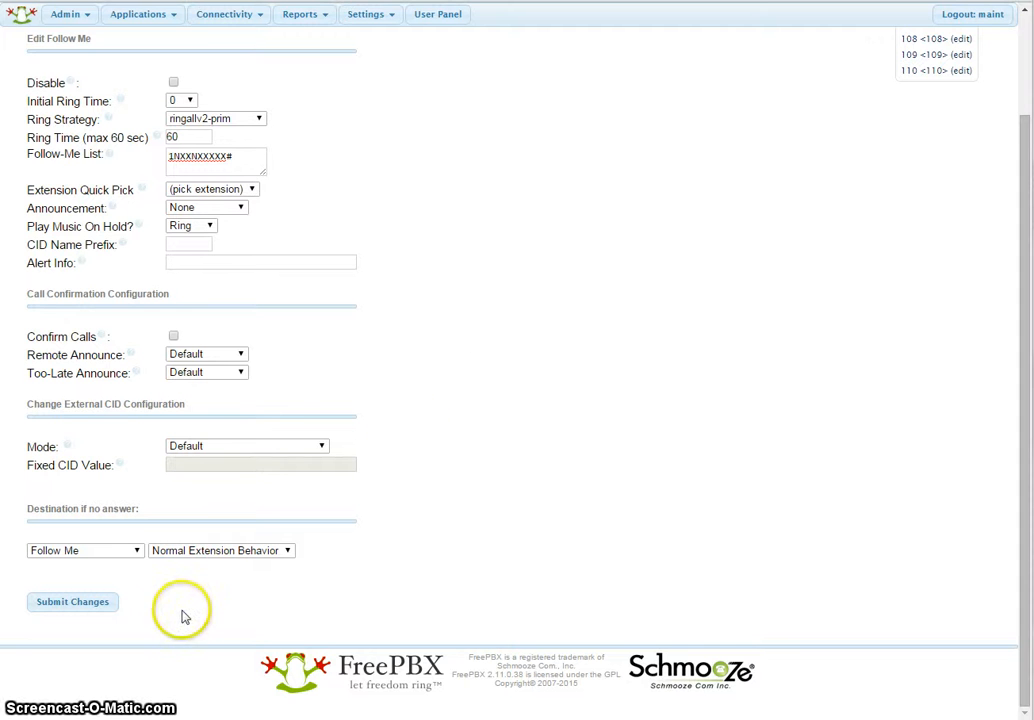
mouse_move(388, 548)
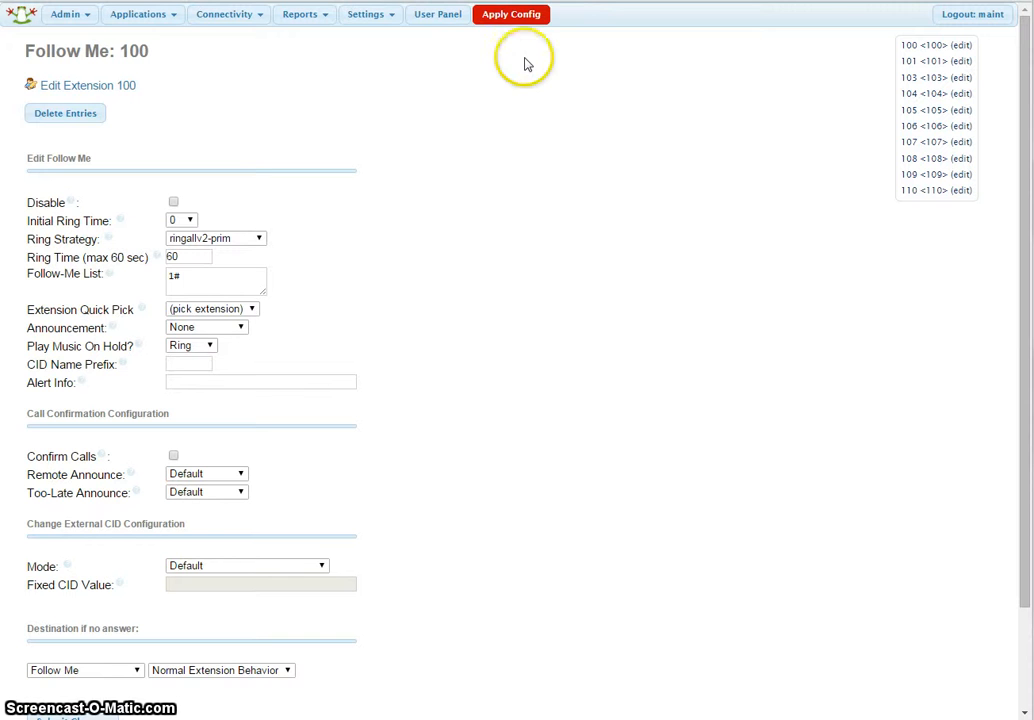
Apply Config so the system reloads with the saved Follow Me settings.
left_click(512, 14)
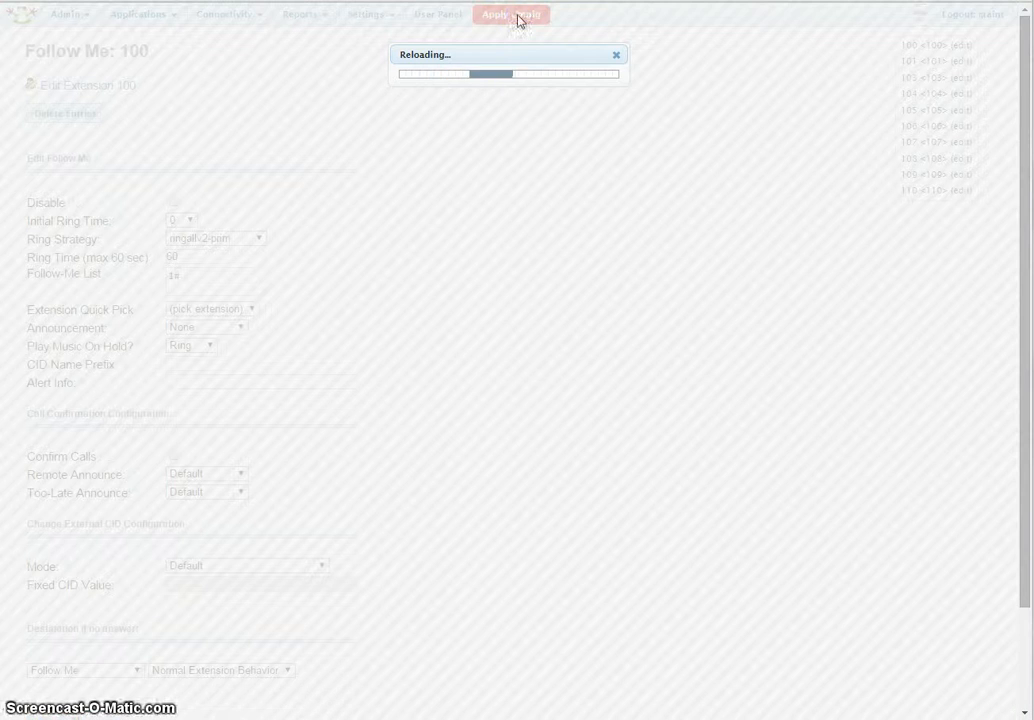
left_click(512, 14)
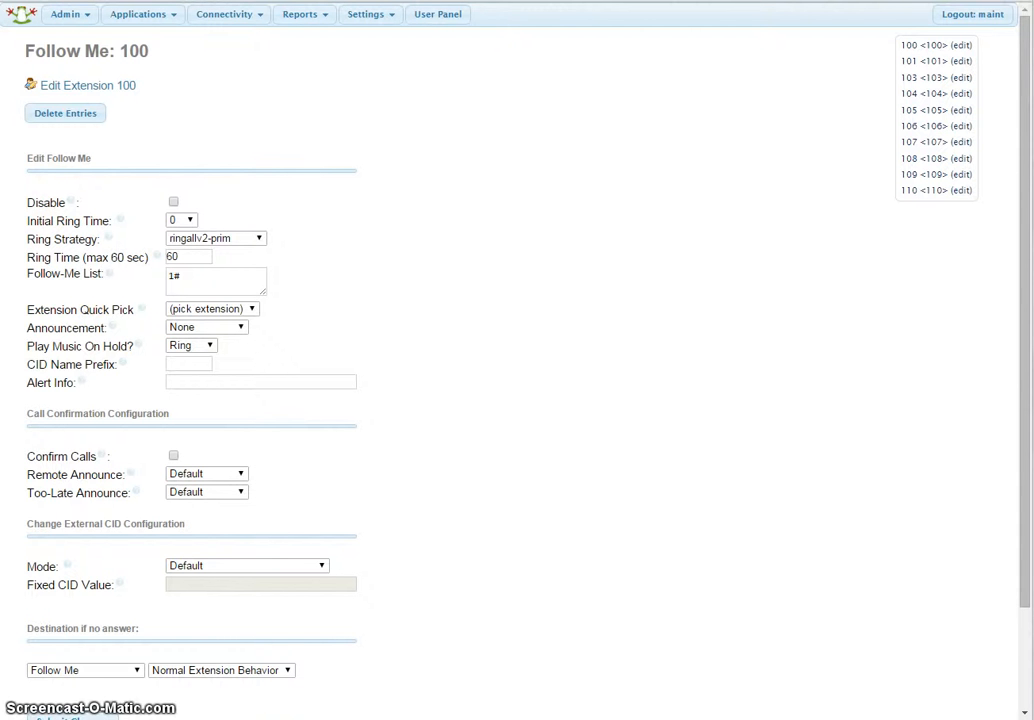